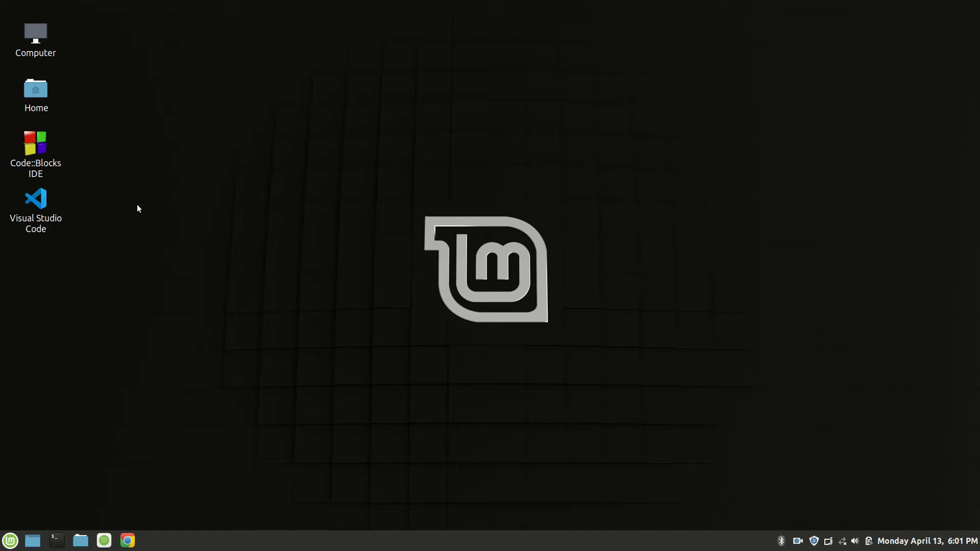
mouse_move(181, 307)
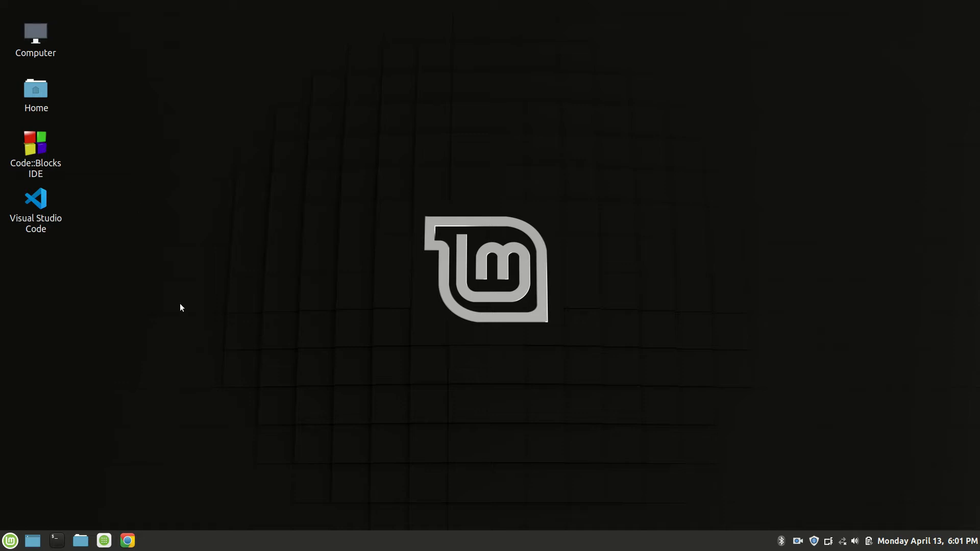
Step: Launch the web browser and try loading YouTube
left_click(127, 540)
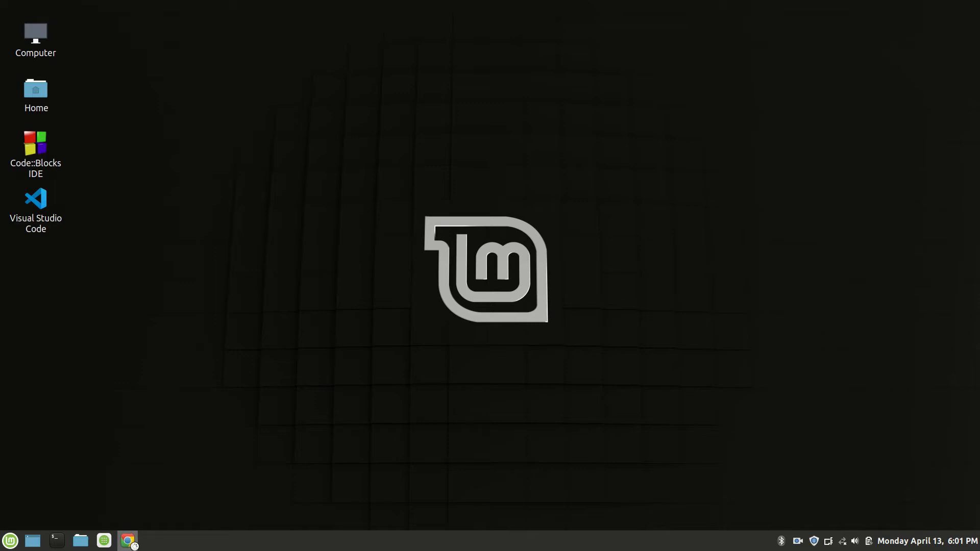
left_click(128, 541)
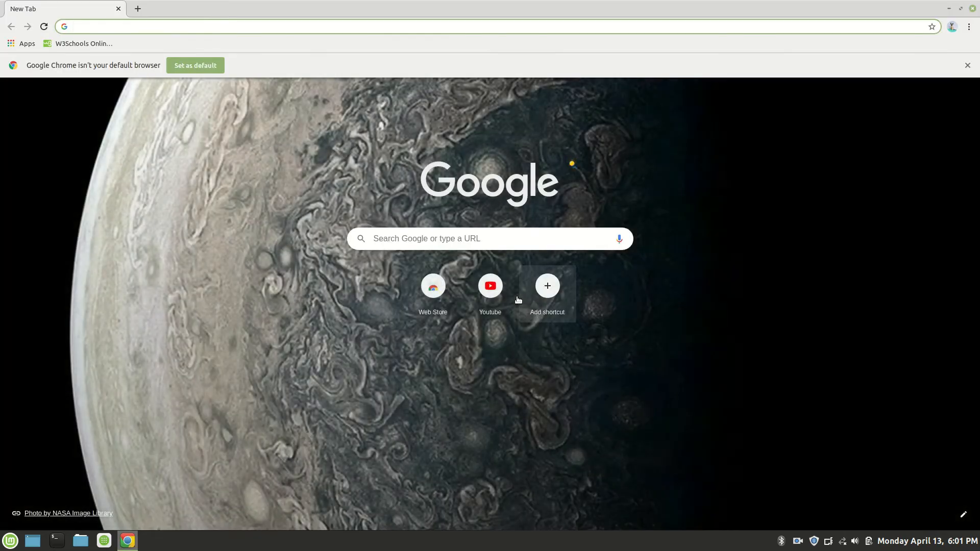
left_click(490, 286)
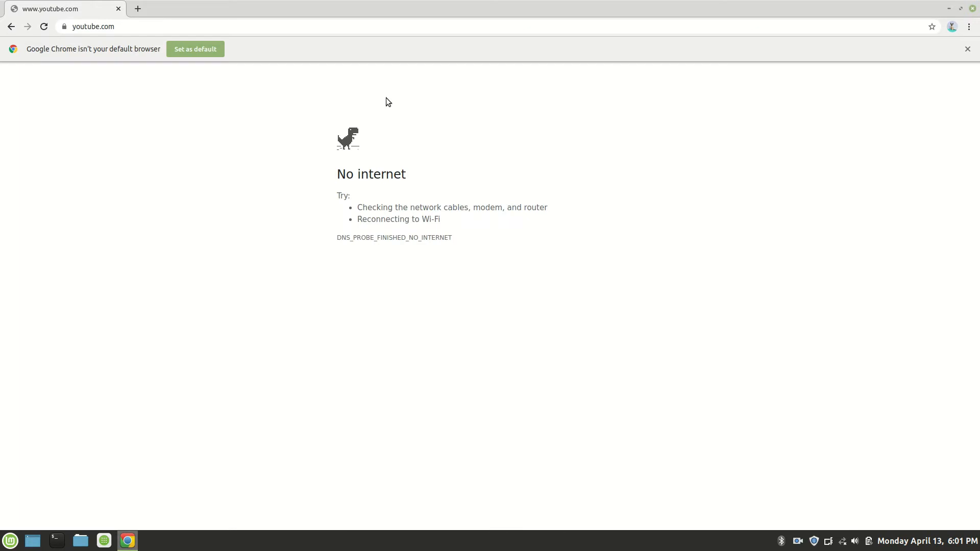
mouse_move(390, 127)
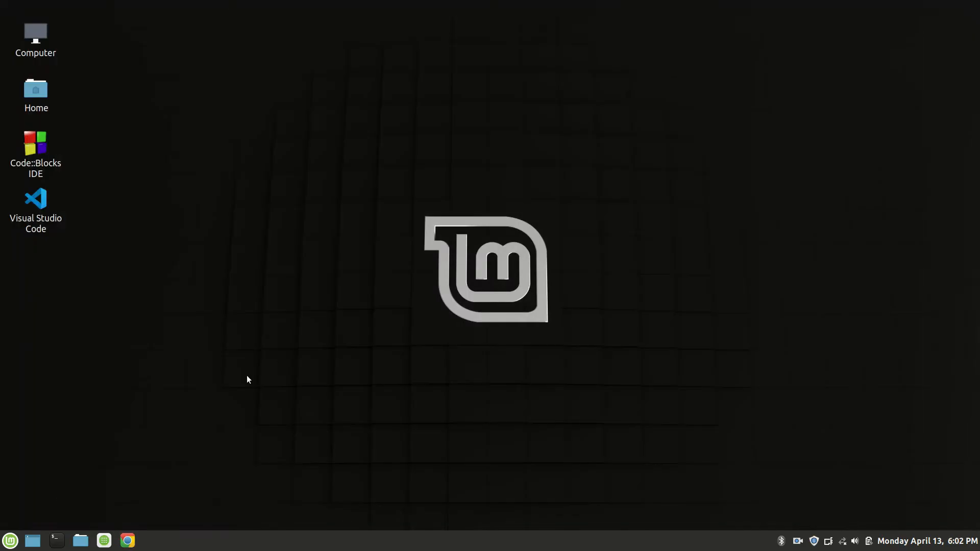
mouse_move(220, 465)
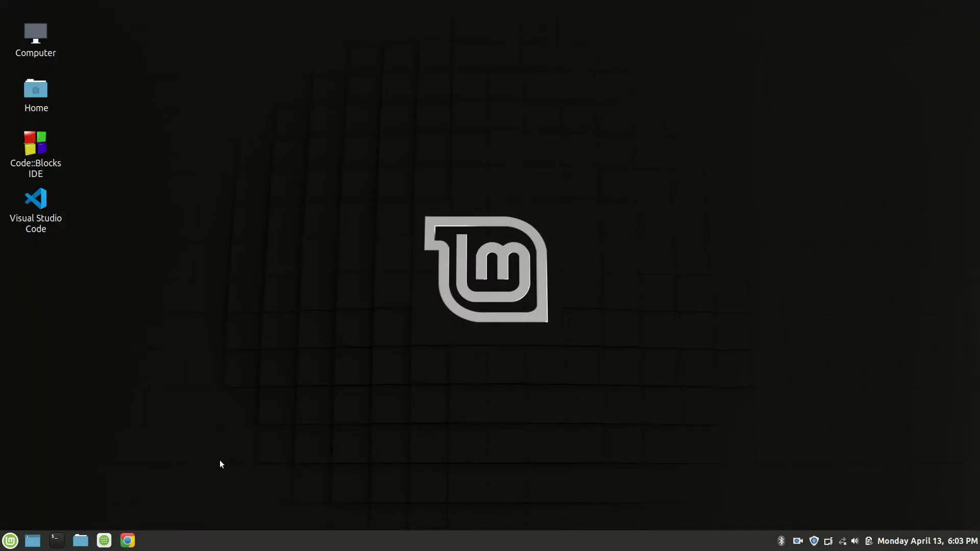
Step: Open a terminal and run pppoeconf to begin PPPoE setup
left_click(56, 541)
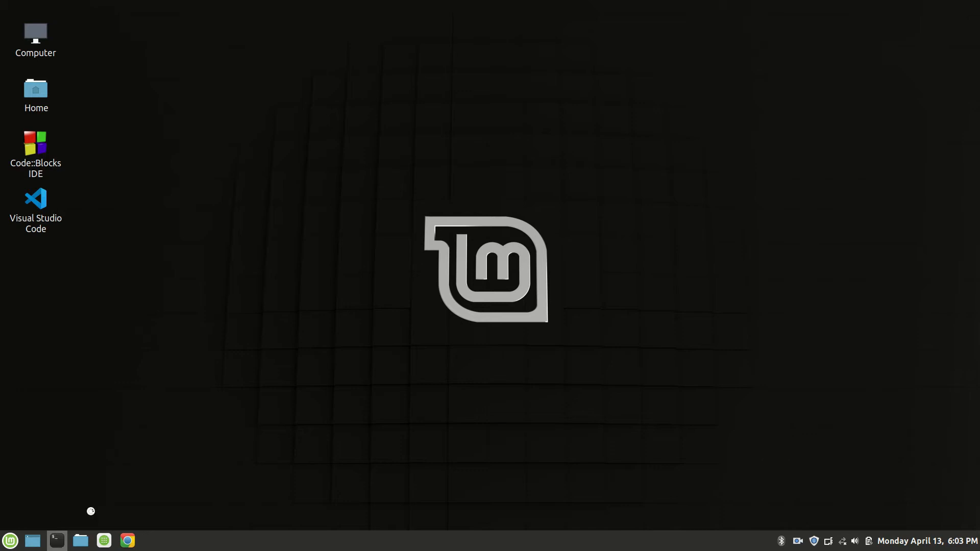
left_click(56, 541)
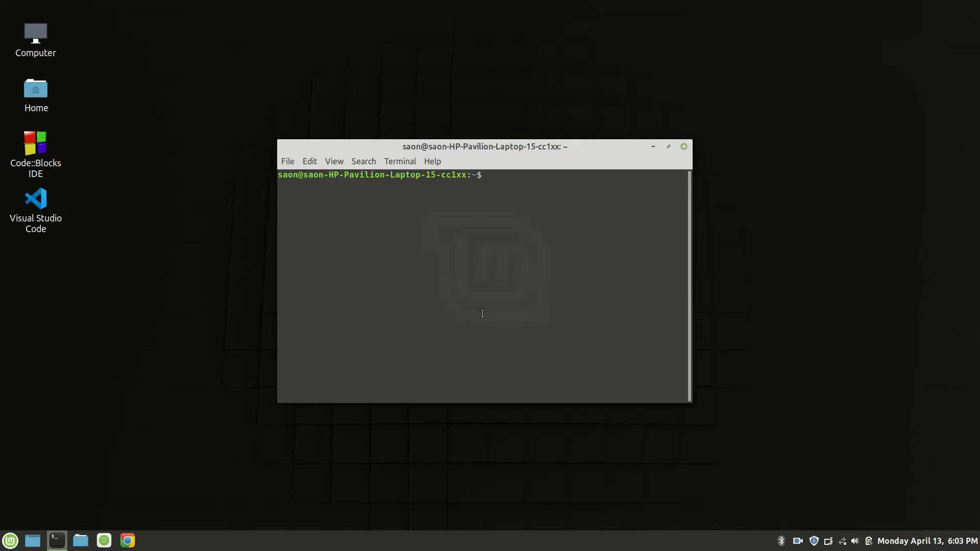
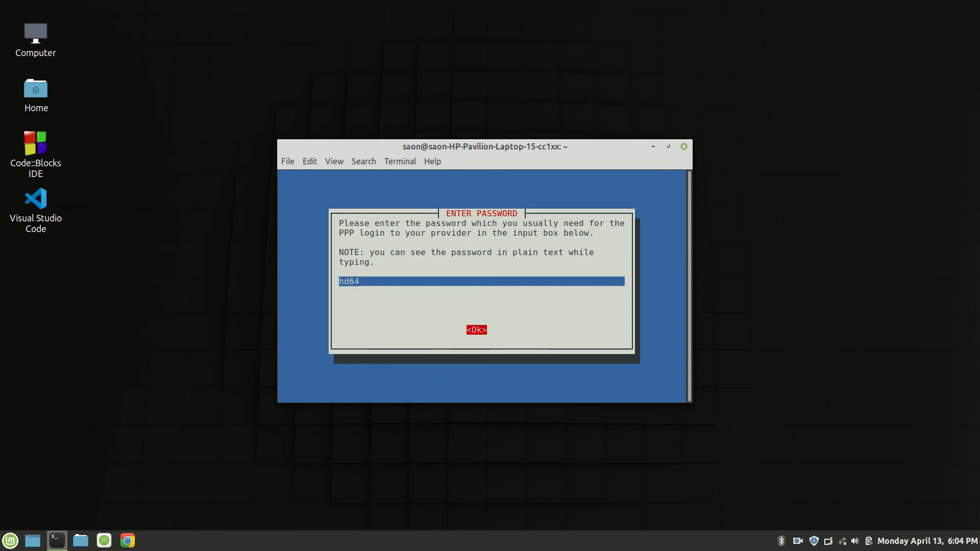
left_click(475, 330)
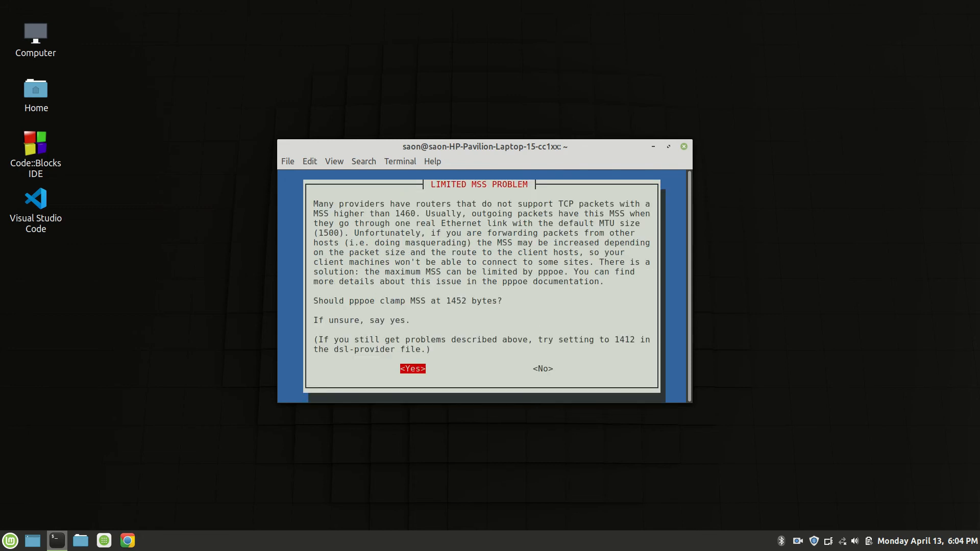
Step: Accept 1452-byte MSS clamping, start the connection at boot and connect now
left_click(411, 369)
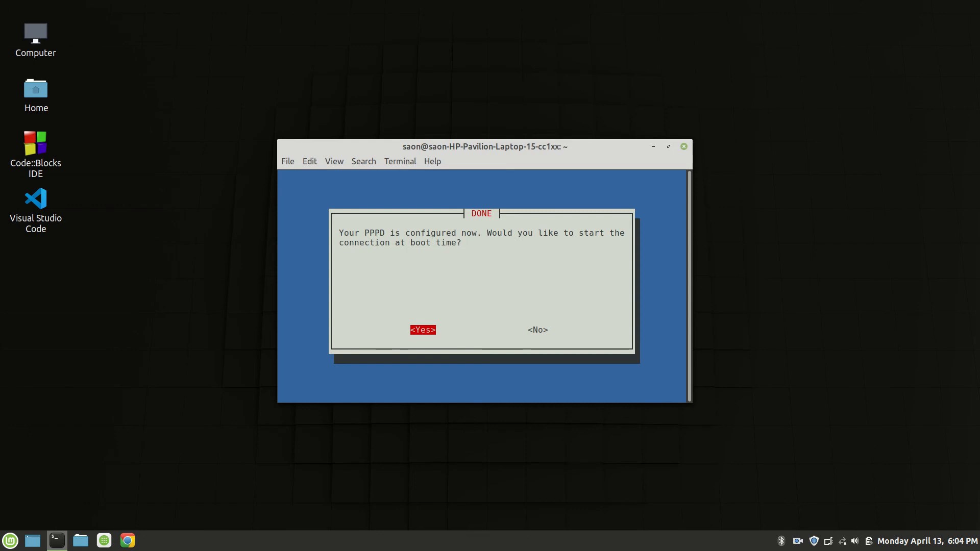
key("Tab")
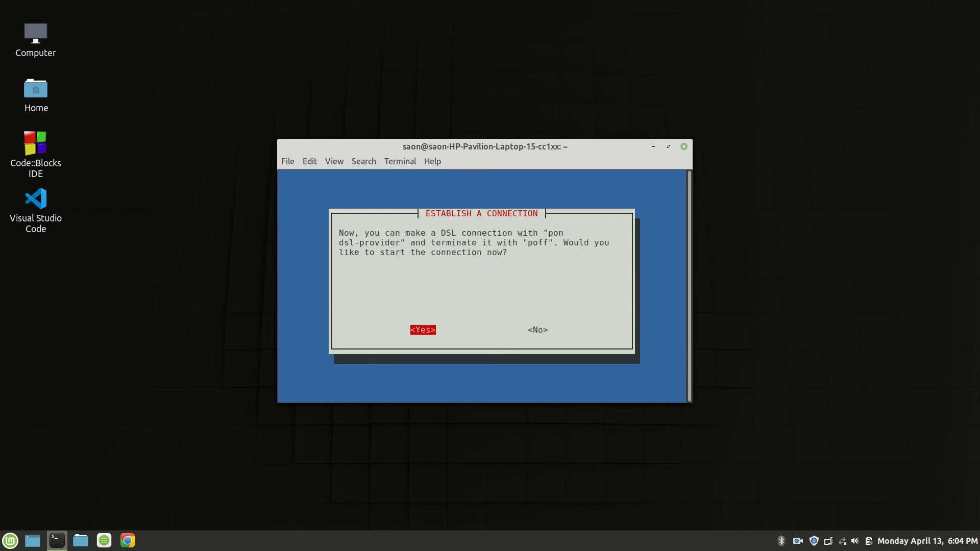
left_click(423, 329)
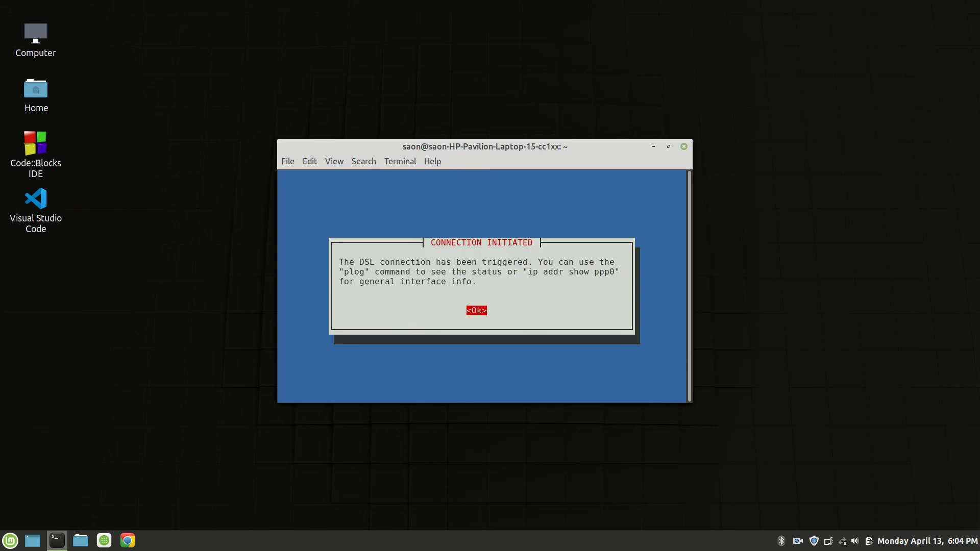
left_click(476, 311)
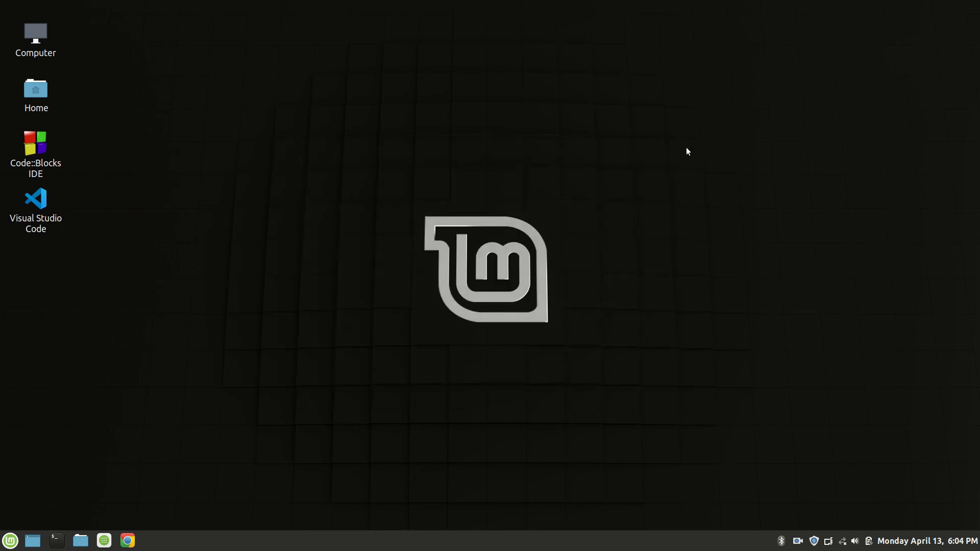
Step: Relaunch Chrome, open the YouTube shortcut and scroll its home page
left_click(128, 540)
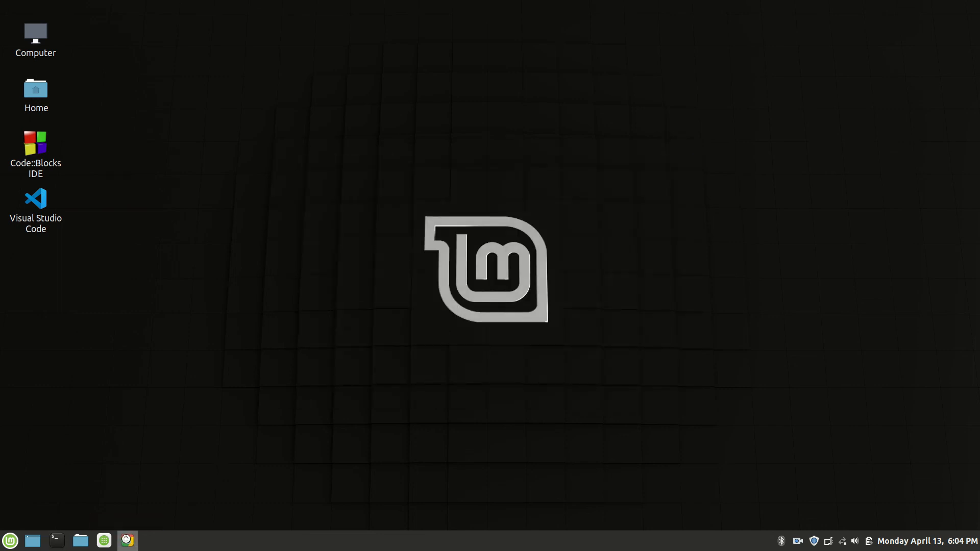
left_click(127, 541)
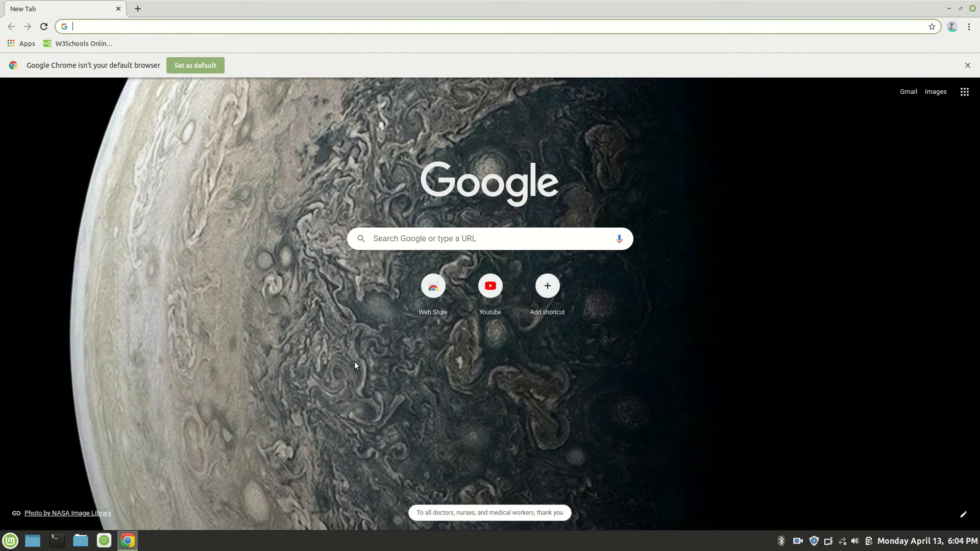
mouse_move(490, 291)
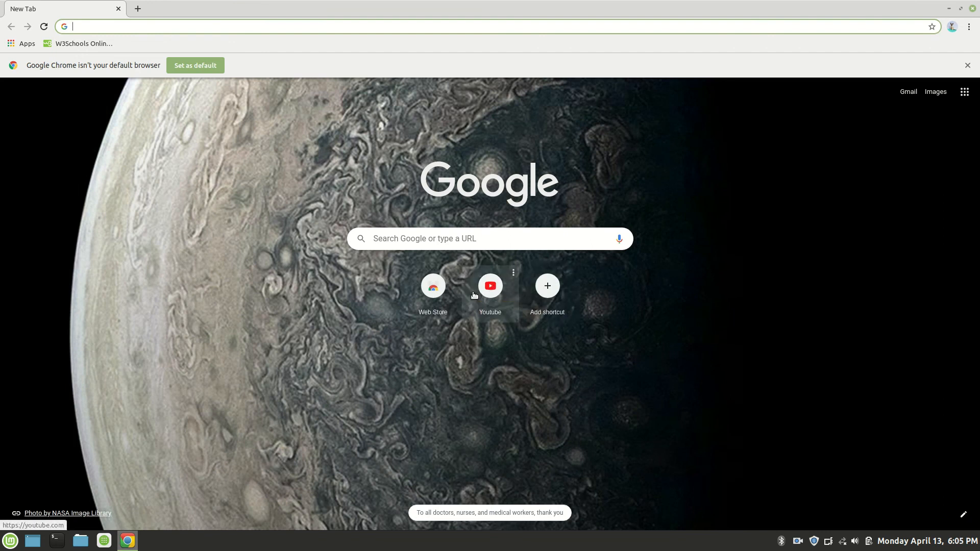
left_click(490, 286)
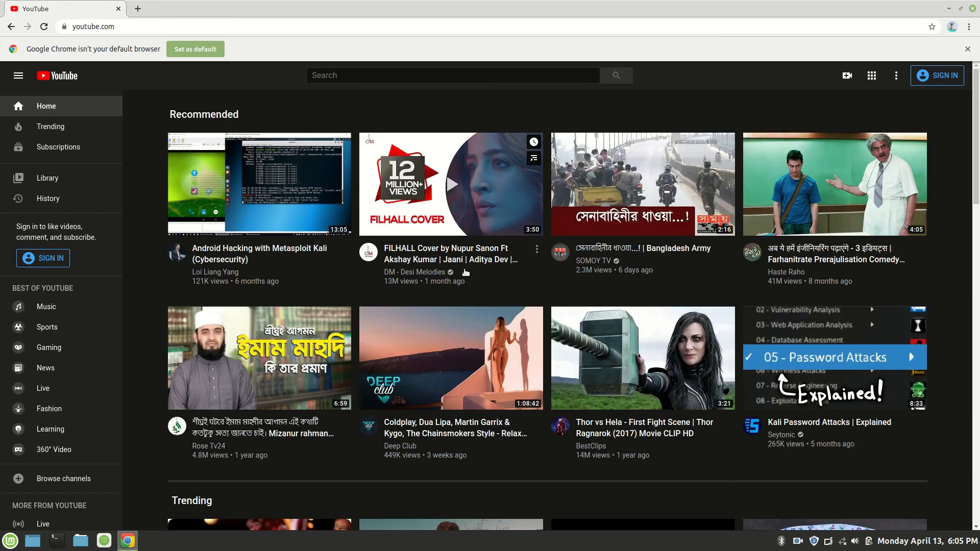
scroll("down", 3)
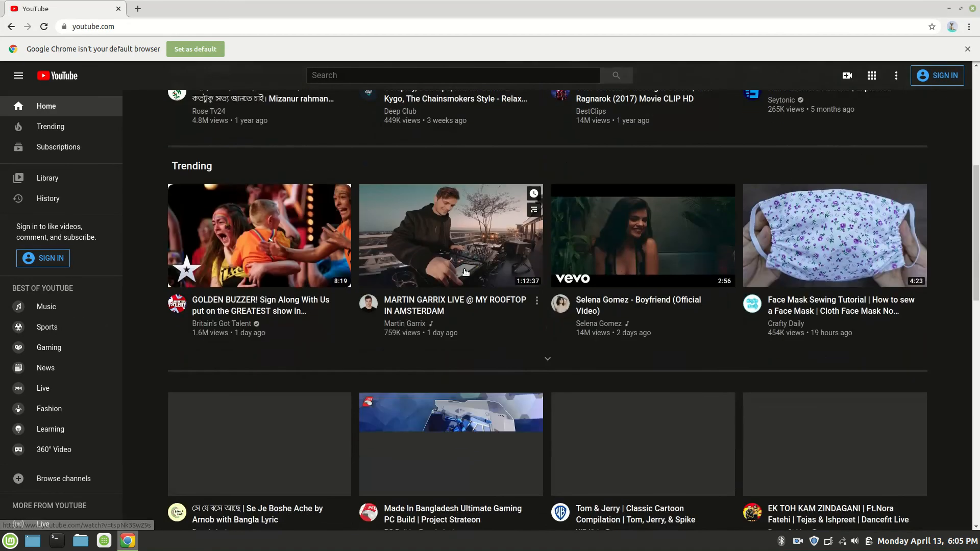